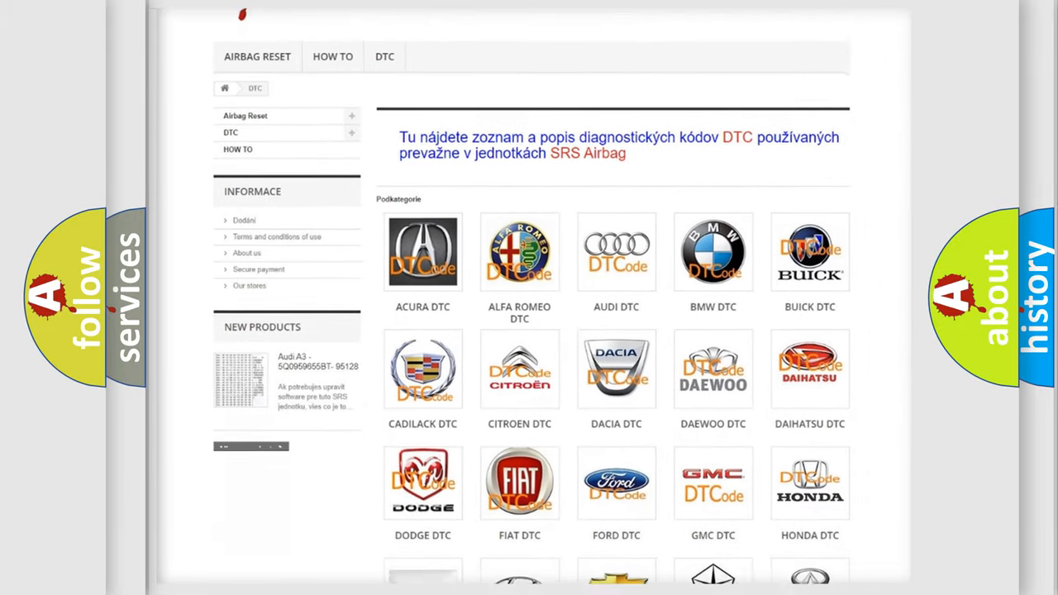
# Advance to the P0605 Cause slide listing damaged ISS sensor circuit, failed ISS sensor or failed PCM.
pyautogui.scroll(-3)
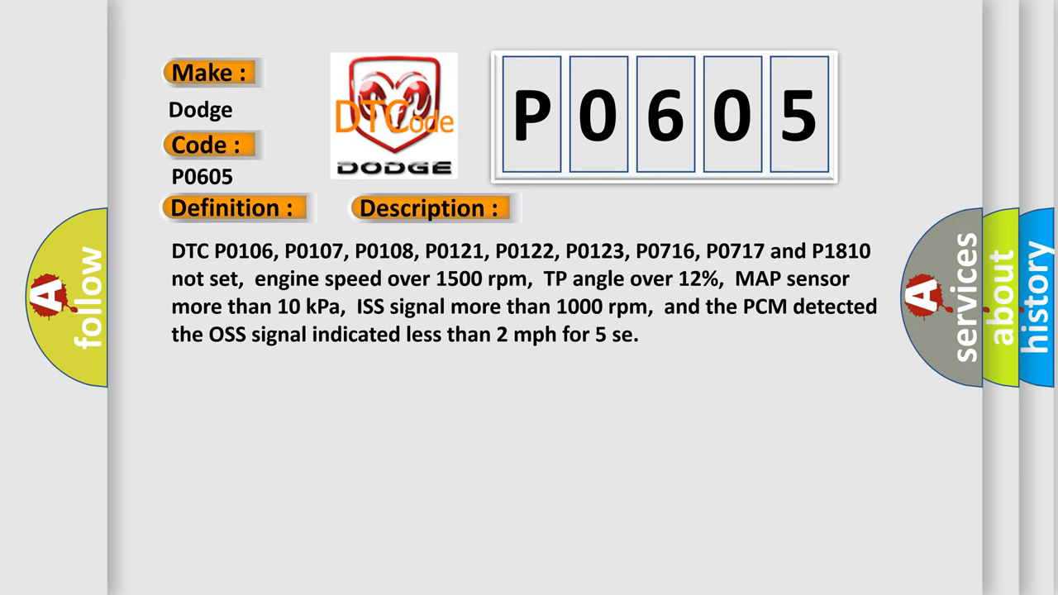
pyautogui.click(609, 208)
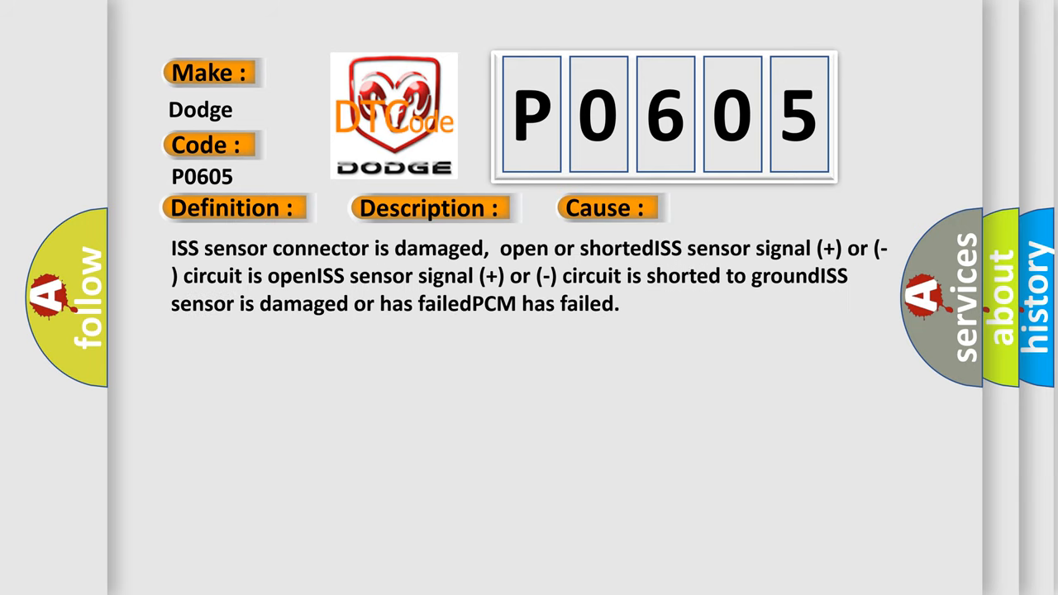